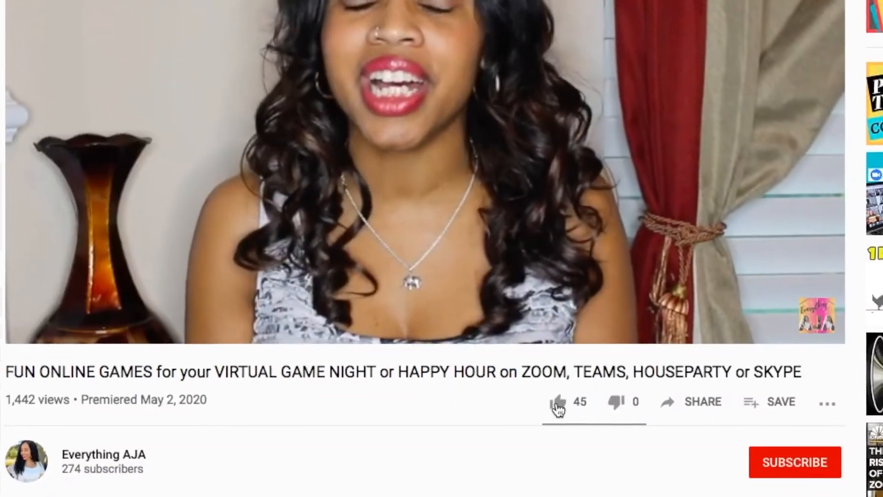
- Like the virtual game night video and subscribe to its channel
{"action": "left_click", "coordinate": [555, 401]}
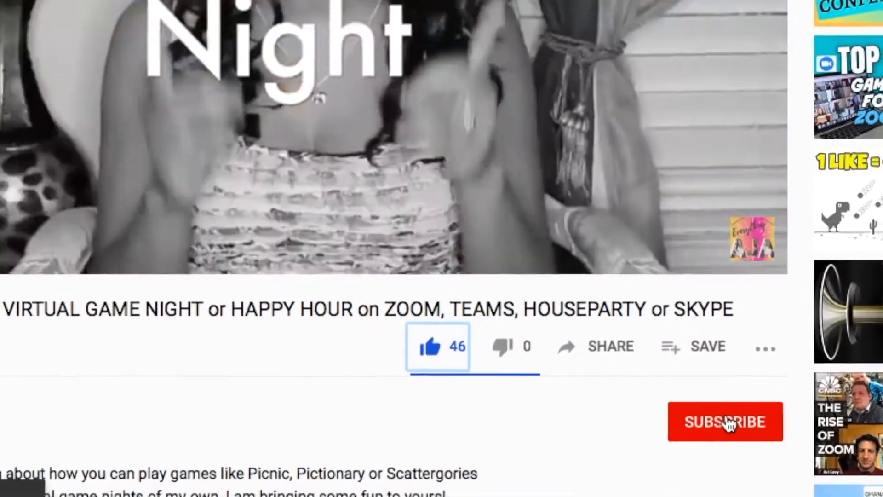
{"action": "left_click", "coordinate": [725, 421]}
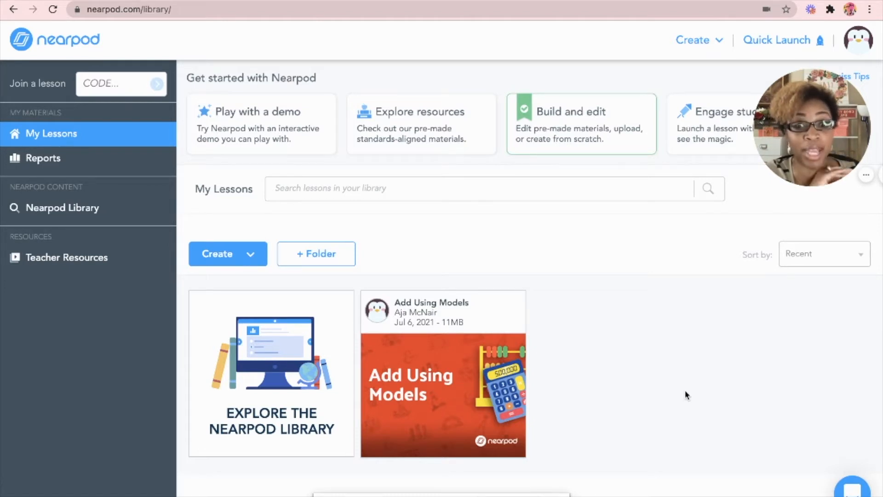
{"action": "mouse_move", "coordinate": [648, 388]}
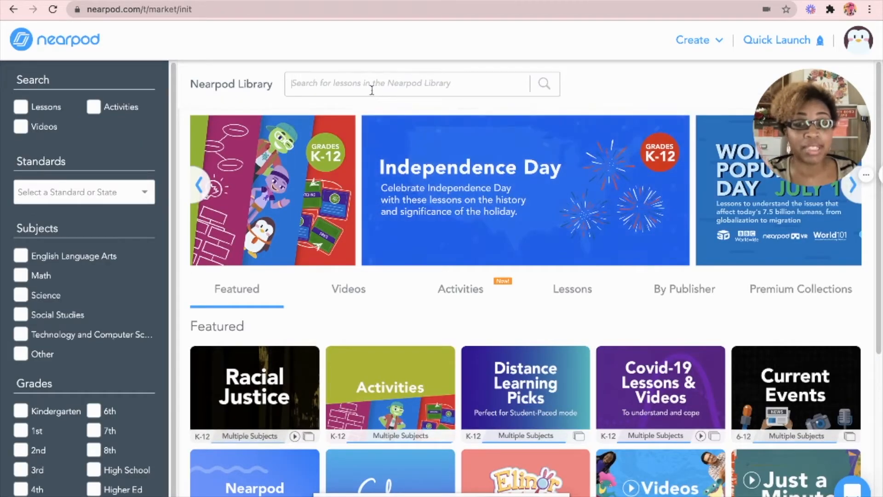
- Search the library for 'time to climb' and open the Missing Numbers K-2 game preview
{"action": "type", "text": "time to climb"}
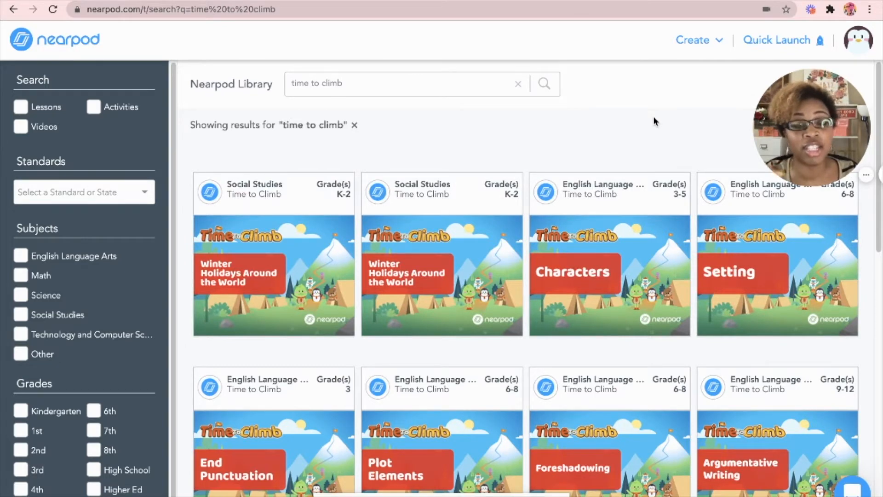
{"action": "mouse_move", "coordinate": [189, 192]}
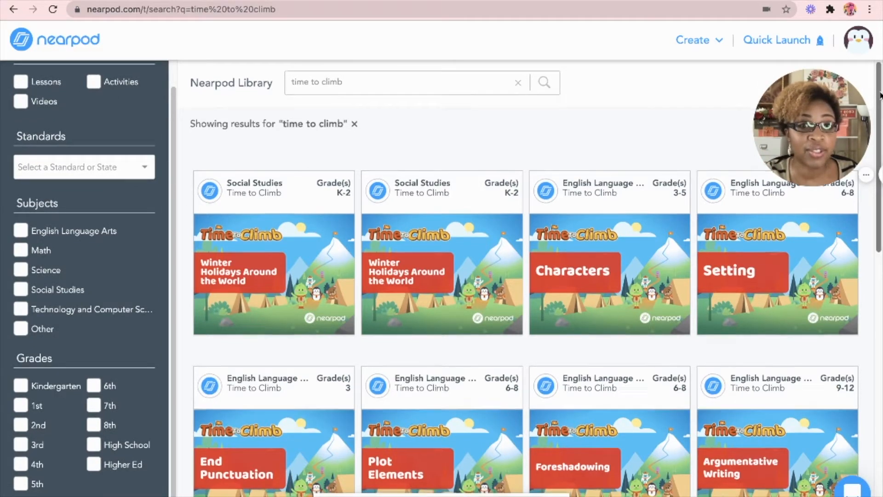
{"action": "scroll", "scroll_direction": "down", "scroll_amount": 3}
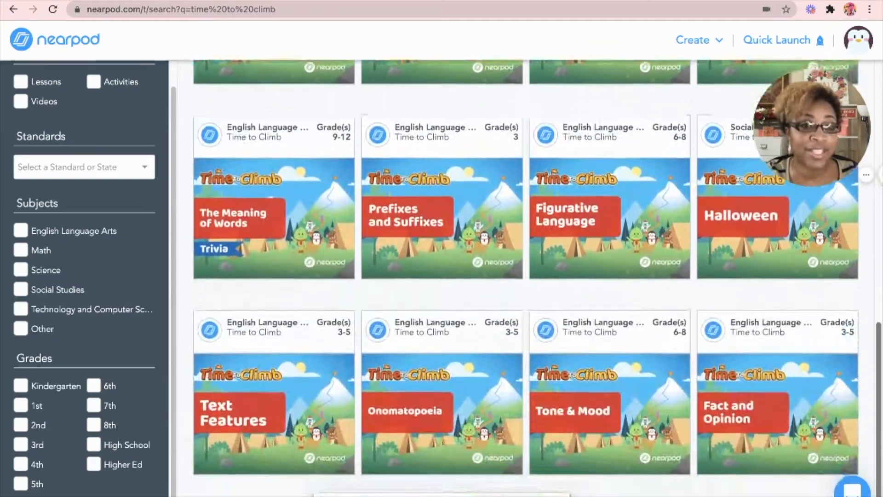
{"action": "scroll", "scroll_direction": "down", "scroll_amount": 3}
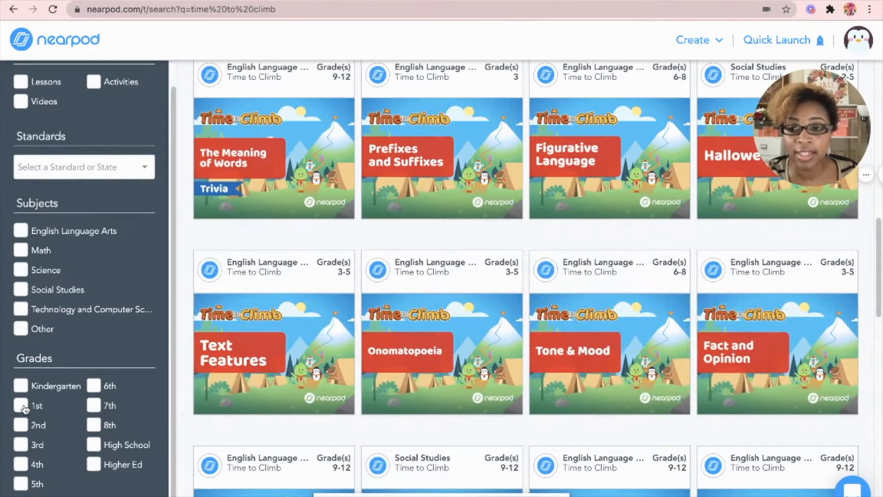
{"action": "left_click", "coordinate": [20, 250]}
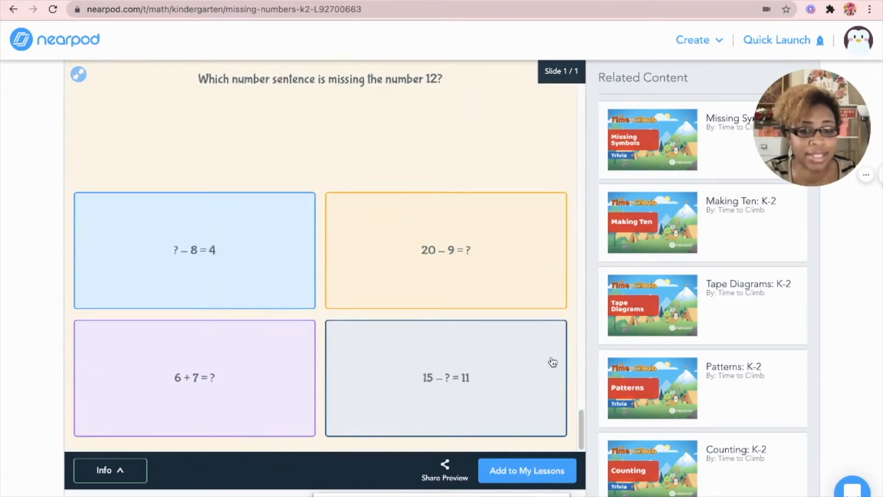
- Add the Missing Numbers game to My Lessons and launch it with Live Participation
{"action": "left_click", "coordinate": [527, 470]}
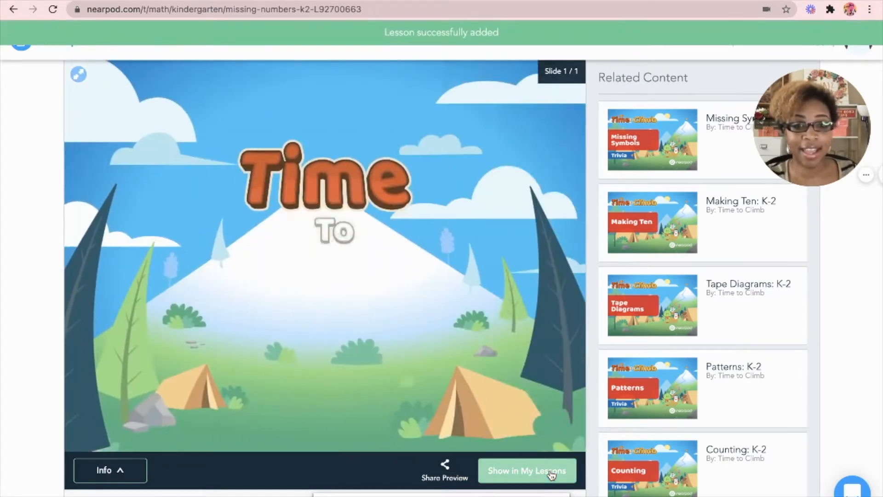
{"action": "left_click", "coordinate": [526, 470]}
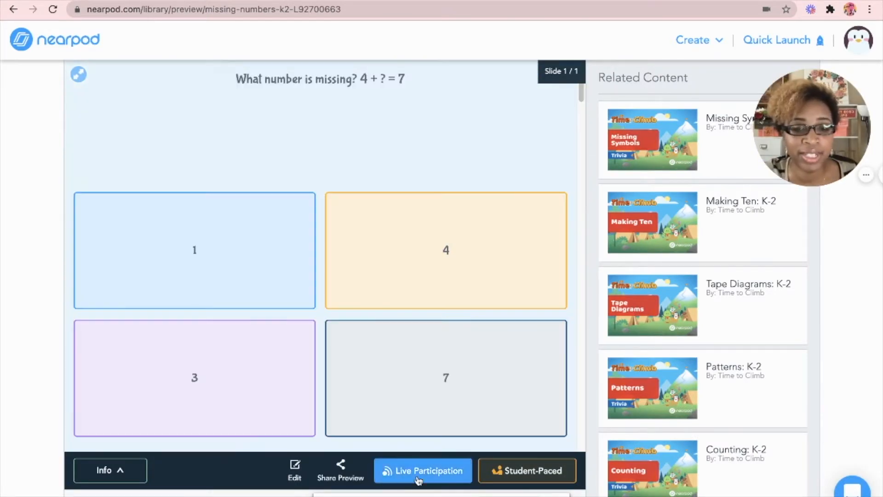
{"action": "left_click", "coordinate": [423, 470]}
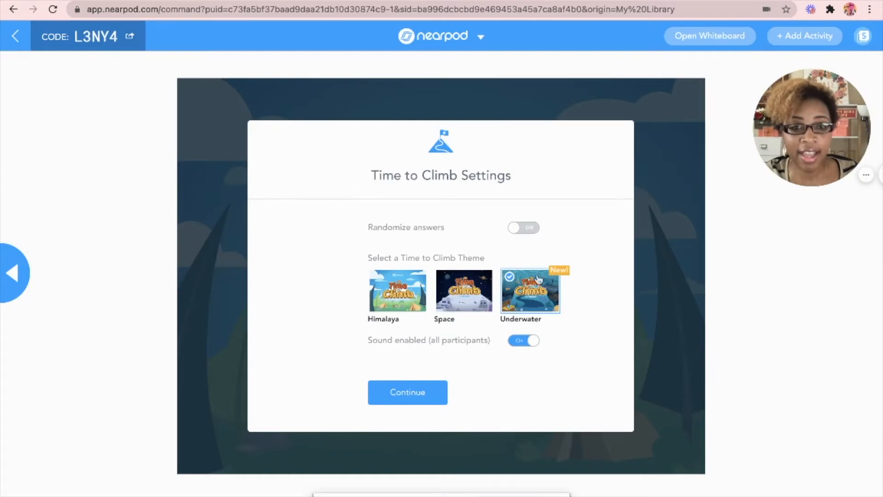
{"action": "mouse_move", "coordinate": [457, 313]}
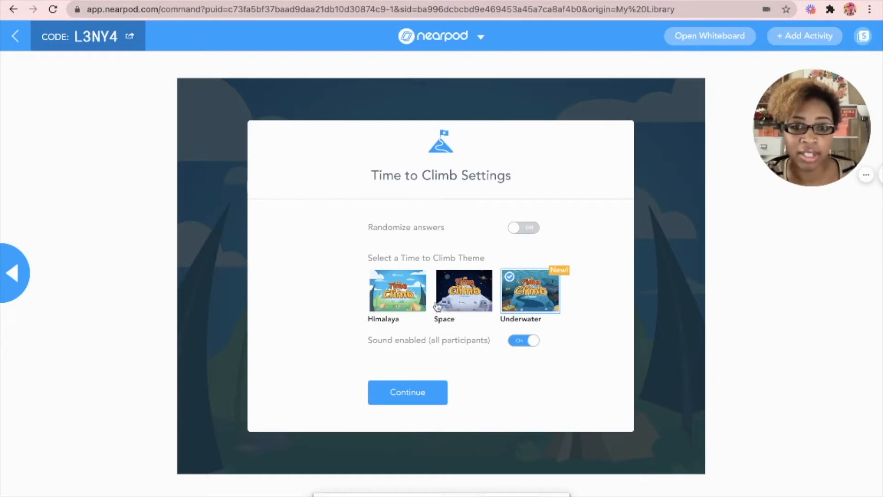
{"action": "mouse_move", "coordinate": [461, 306]}
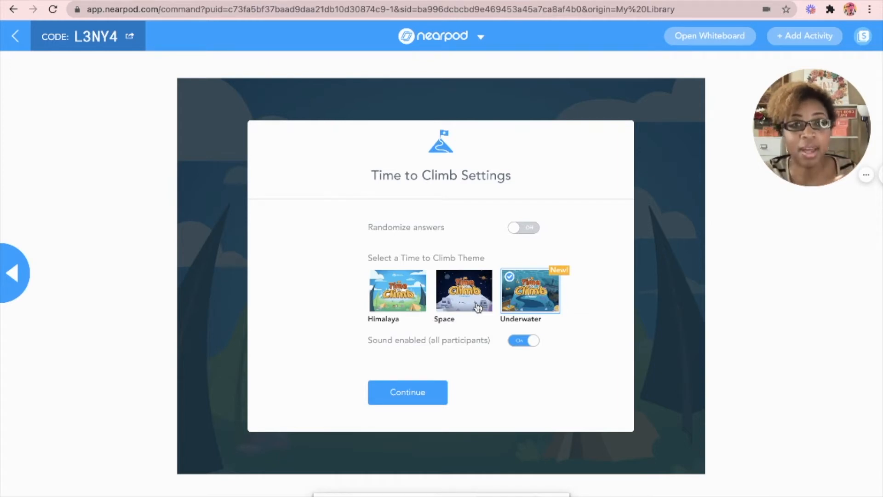
{"action": "mouse_move", "coordinate": [423, 318]}
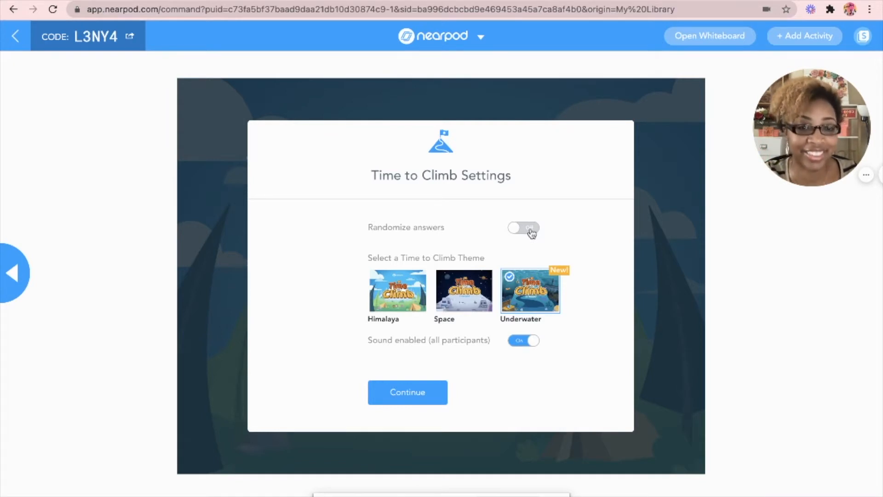
- Turn on Randomize answers, keep the Underwater theme with sound, and confirm the settings
{"action": "left_click", "coordinate": [522, 228]}
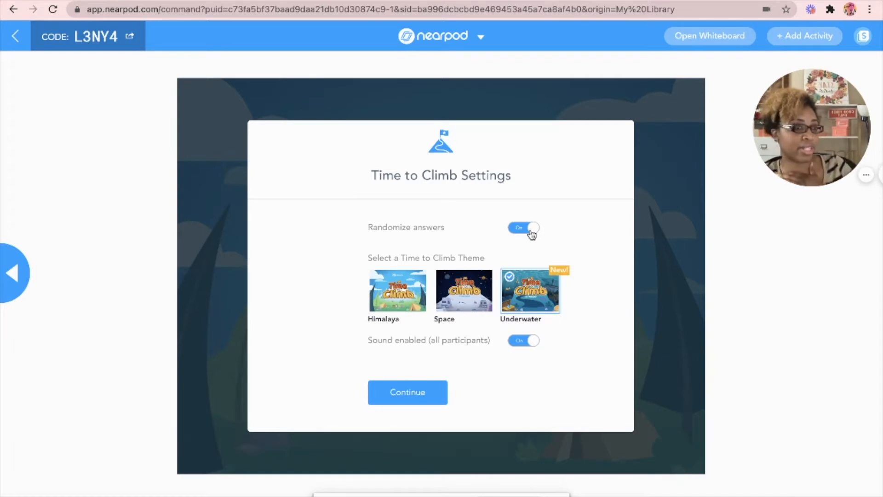
{"action": "mouse_move", "coordinate": [510, 266]}
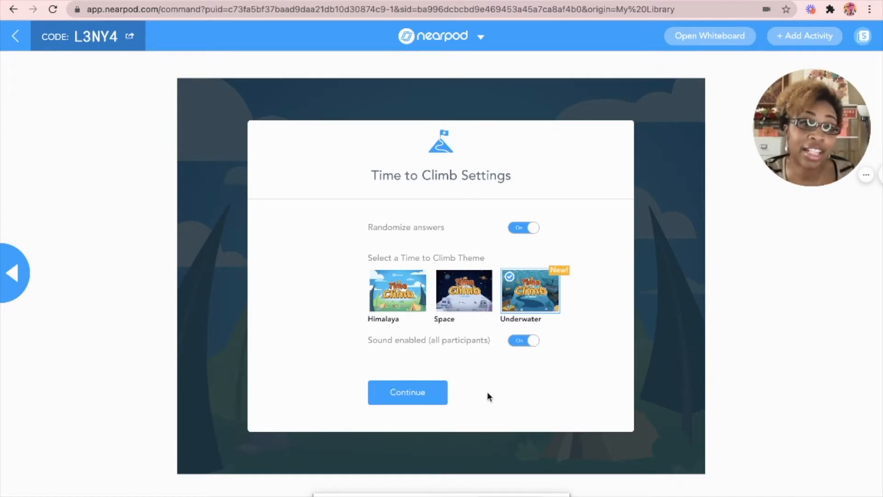
{"action": "mouse_move", "coordinate": [519, 386]}
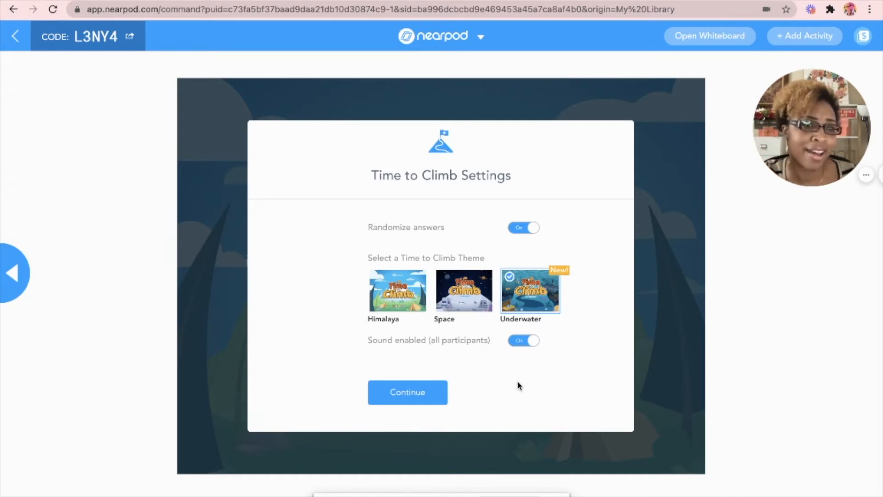
{"action": "mouse_move", "coordinate": [488, 407]}
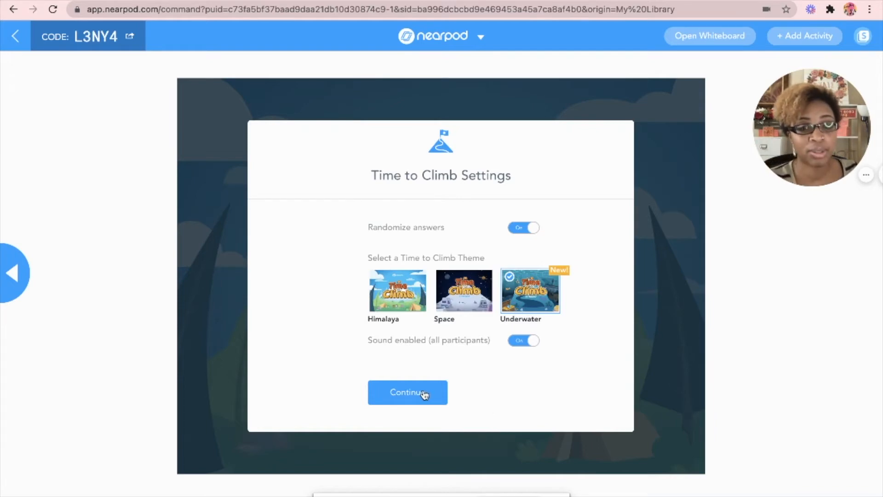
{"action": "left_click", "coordinate": [406, 392]}
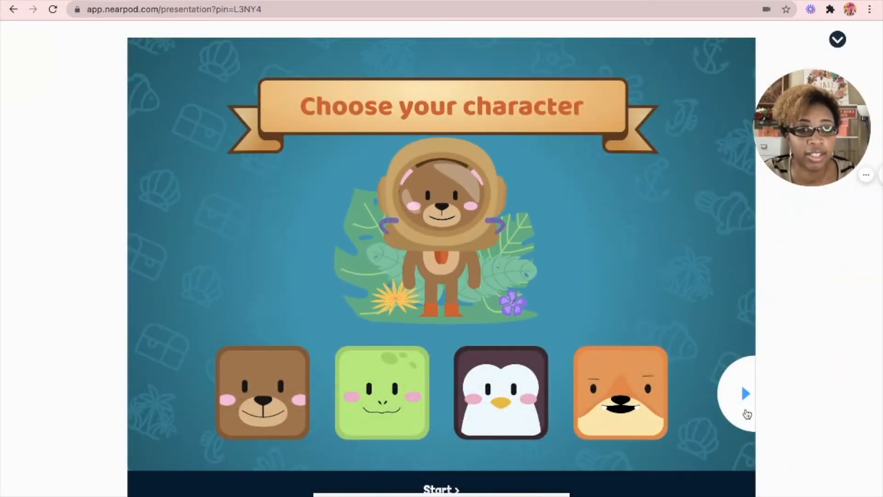
- Join the underwater game as a player, then start the climb from the teacher view
{"action": "left_click", "coordinate": [745, 393]}
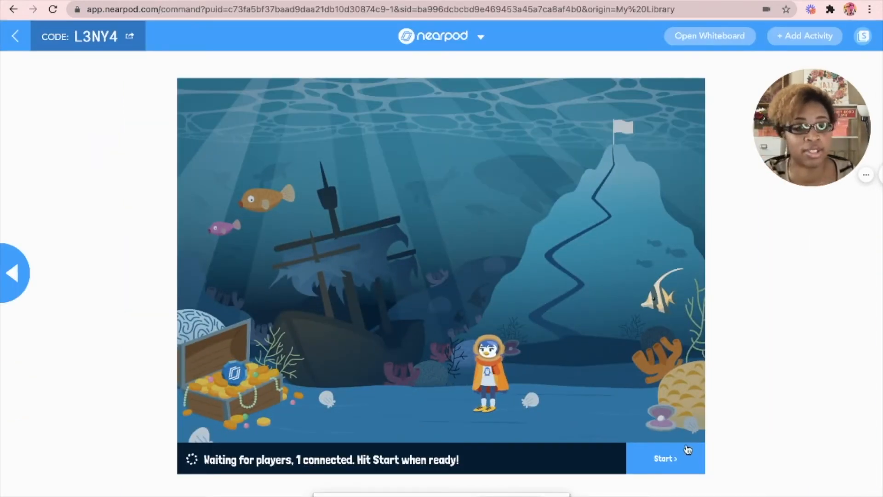
{"action": "left_click", "coordinate": [665, 458]}
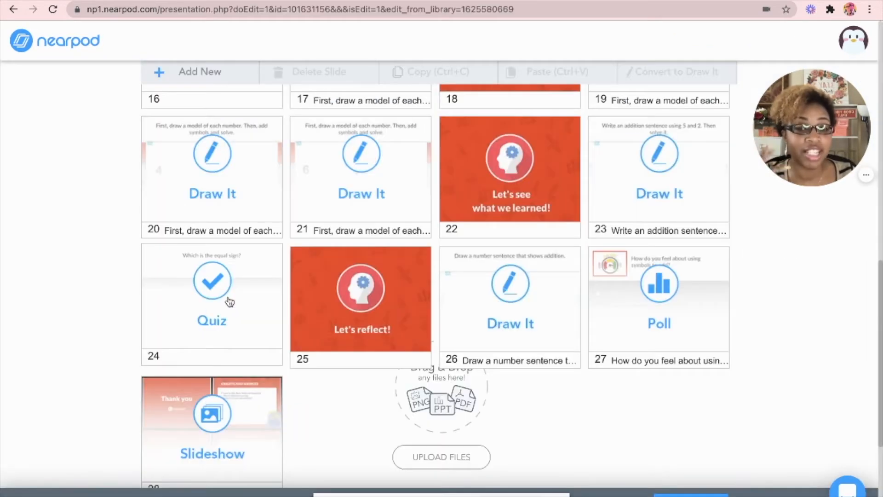
- Mark 7 as correct for the 'Solve. 5 + 2 =' quiz on slide 24 and save
{"action": "left_click", "coordinate": [211, 304]}
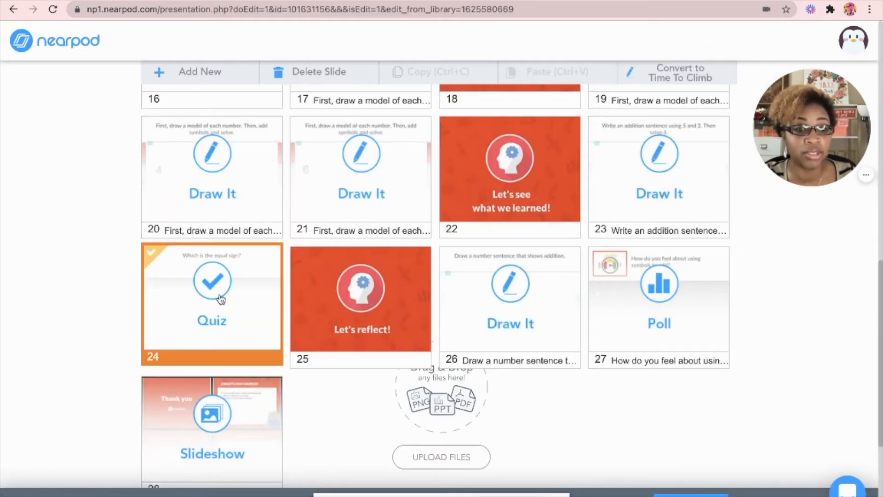
{"action": "double_click", "coordinate": [212, 280]}
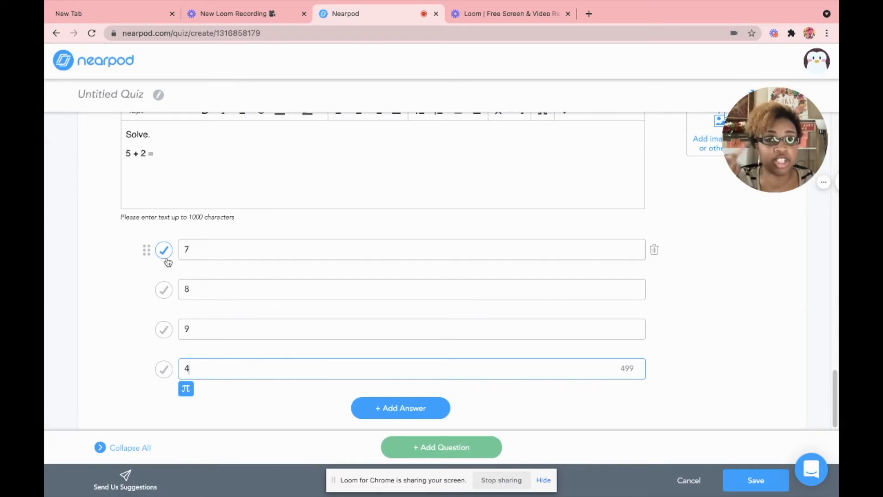
{"action": "left_click", "coordinate": [163, 249]}
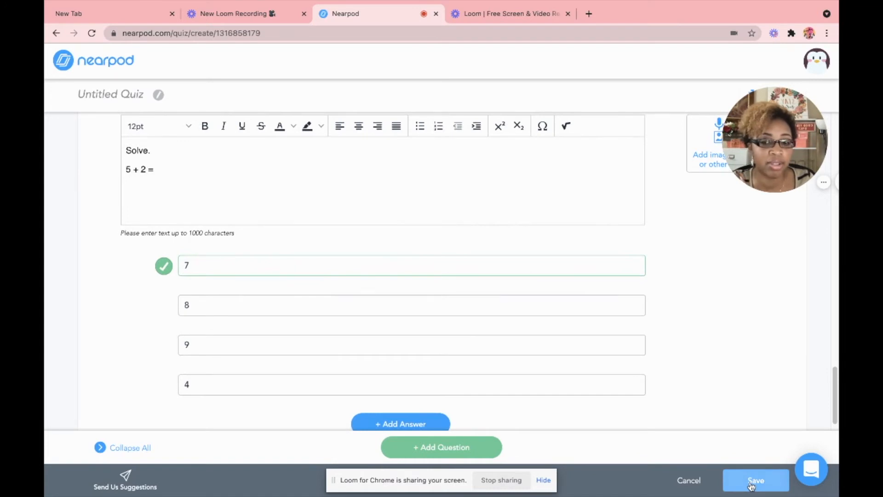
{"action": "left_click", "coordinate": [756, 480]}
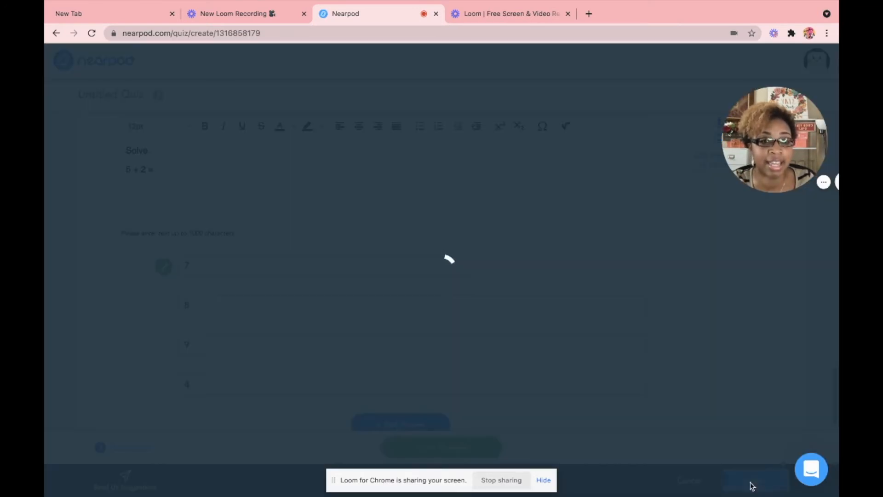
{"action": "mouse_move", "coordinate": [624, 293]}
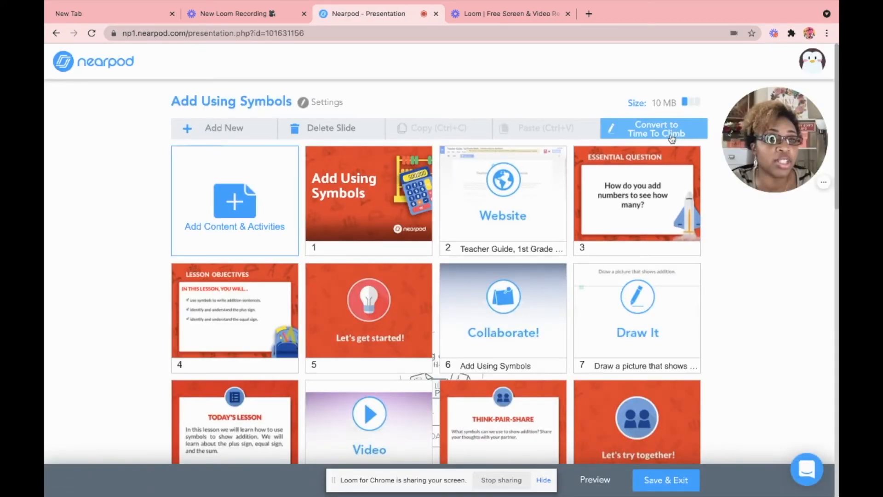
{"action": "mouse_move", "coordinate": [583, 131]}
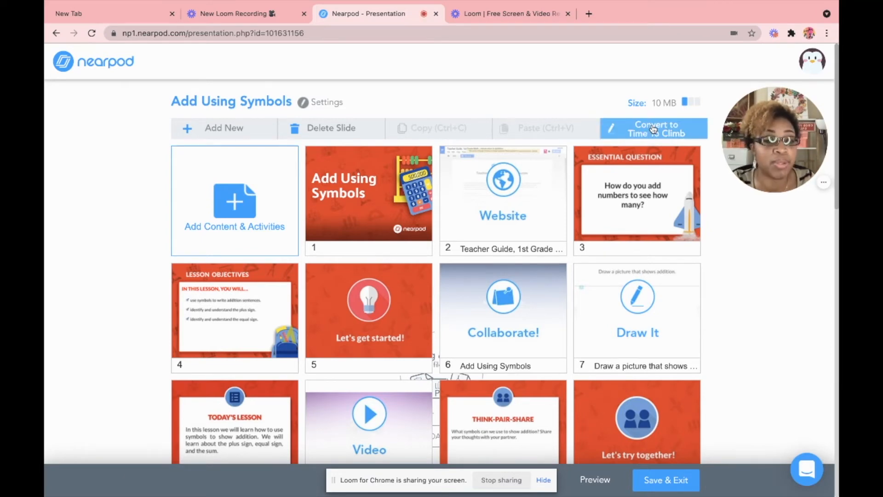
- Convert quiz slide 24 to Time To Climb, keeping a copy, then delete the original Quiz slide
{"action": "left_click", "coordinate": [653, 128]}
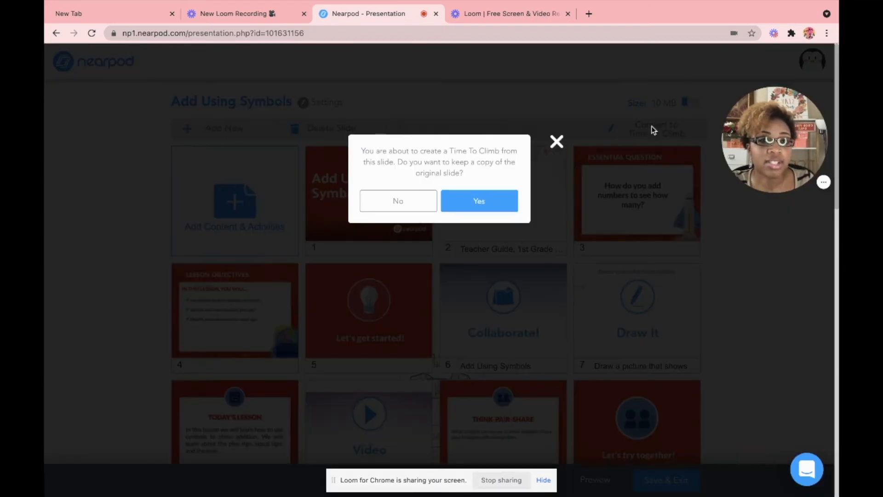
{"action": "left_click", "coordinate": [478, 201]}
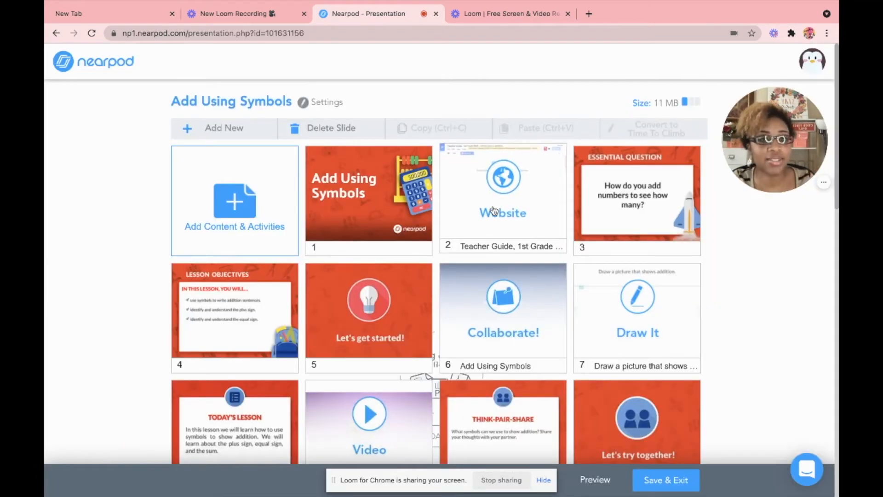
{"action": "scroll", "scroll_direction": "down", "scroll_amount": 3}
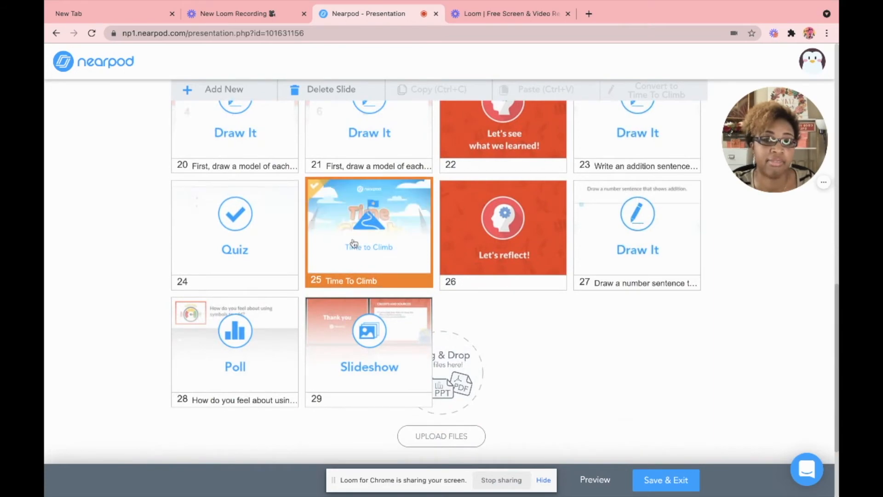
{"action": "left_click", "coordinate": [235, 234]}
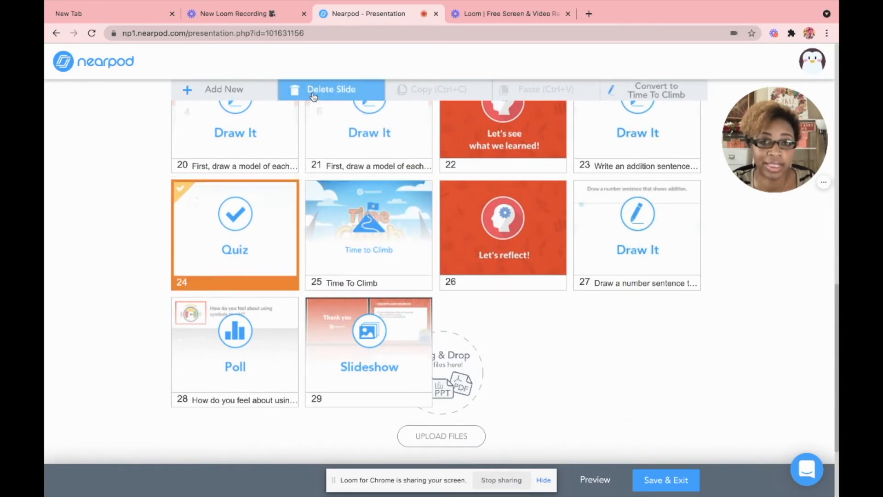
{"action": "left_click", "coordinate": [331, 88]}
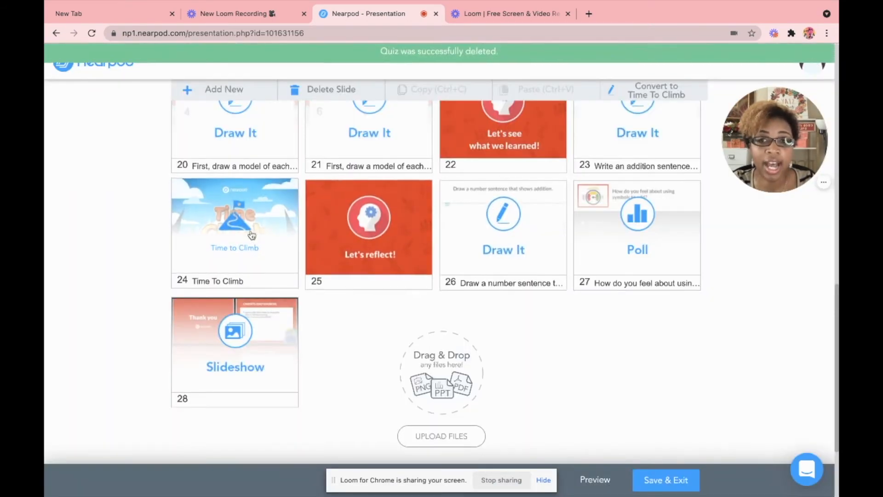
{"action": "left_click", "coordinate": [235, 220]}
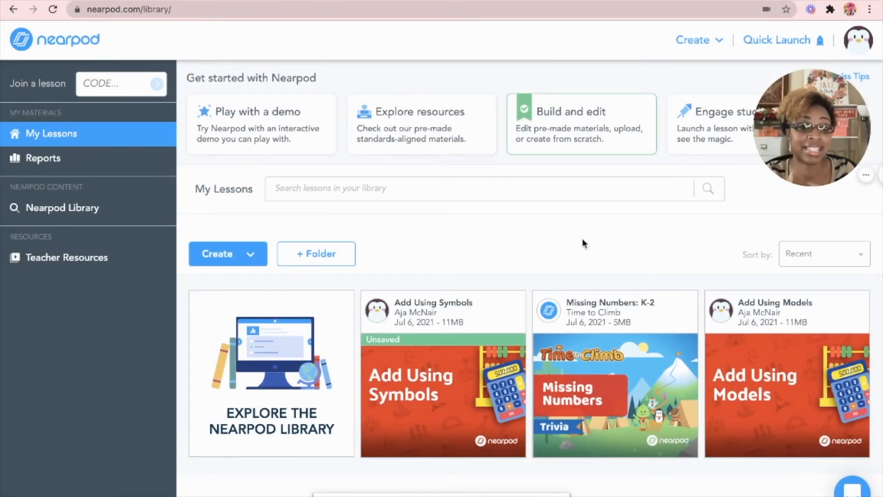
- Choose Create > Activity and pick Time to Climb from Quick Start Activities
{"action": "left_click", "coordinate": [228, 253]}
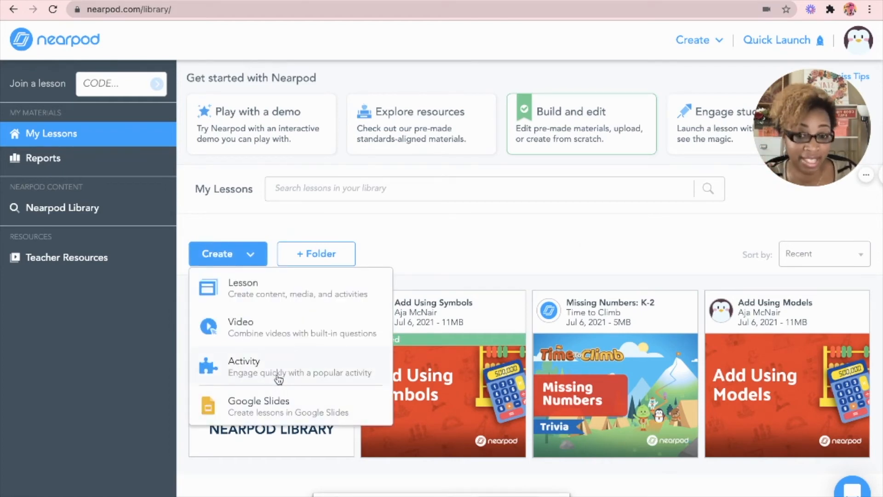
{"action": "left_click", "coordinate": [244, 362]}
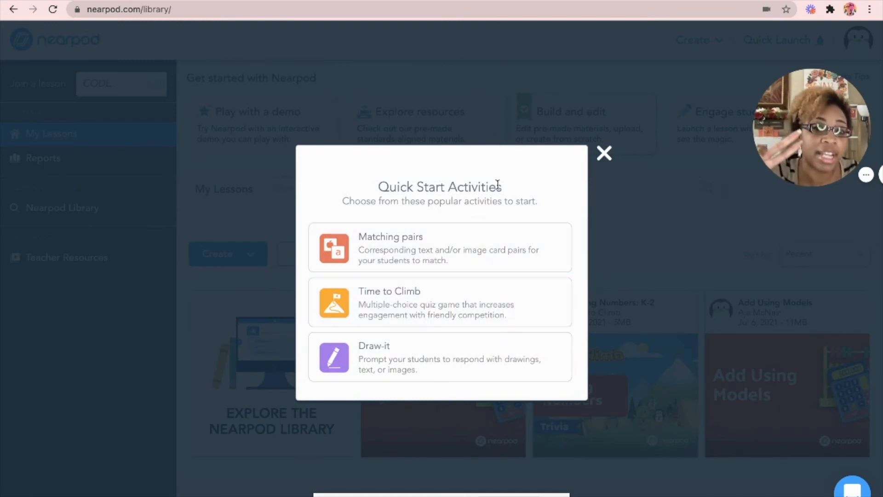
{"action": "mouse_move", "coordinate": [473, 183]}
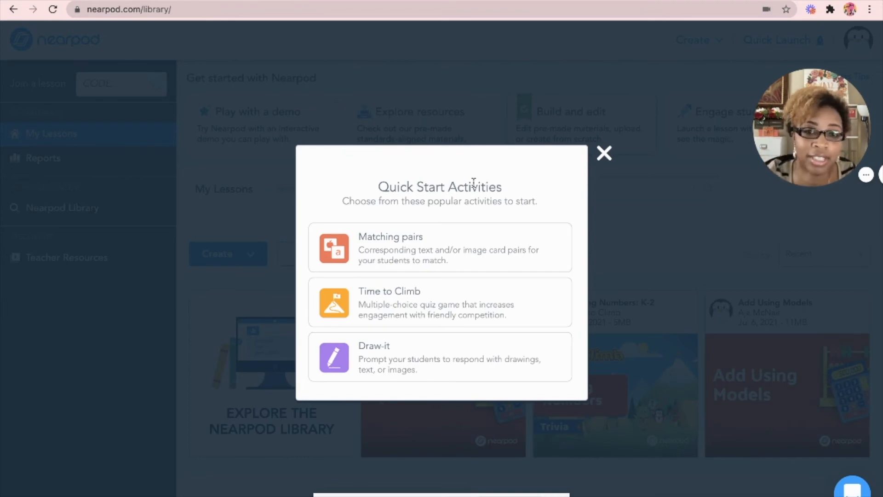
{"action": "left_click", "coordinate": [604, 153]}
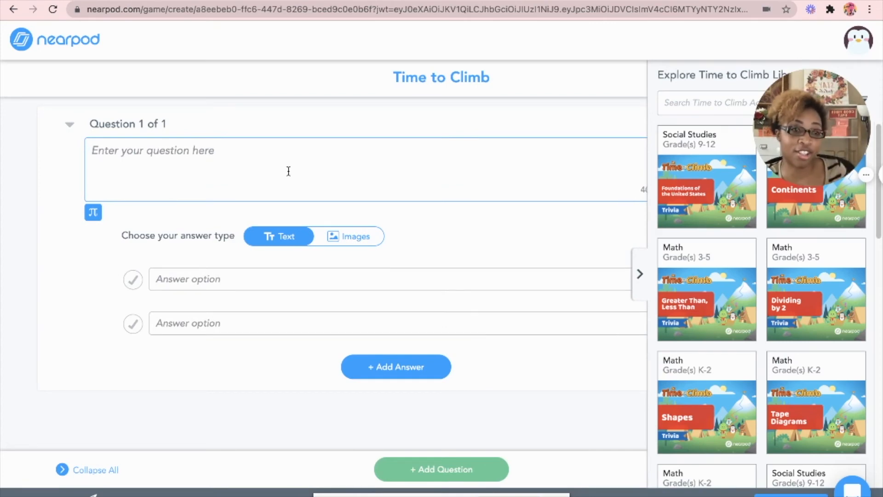
{"action": "mouse_move", "coordinate": [356, 246]}
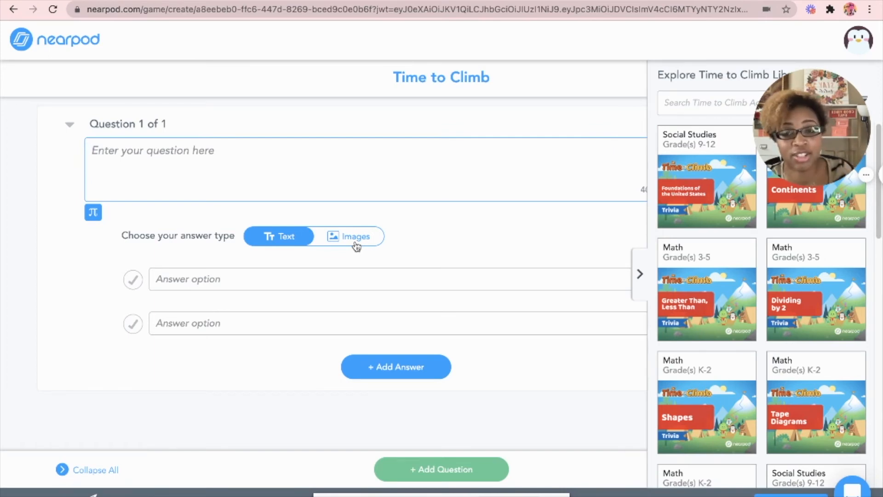
- Enter question '5 + 1 =' with text answers 6, 4, 6, marking the first 6 correct
{"action": "left_click", "coordinate": [356, 236]}
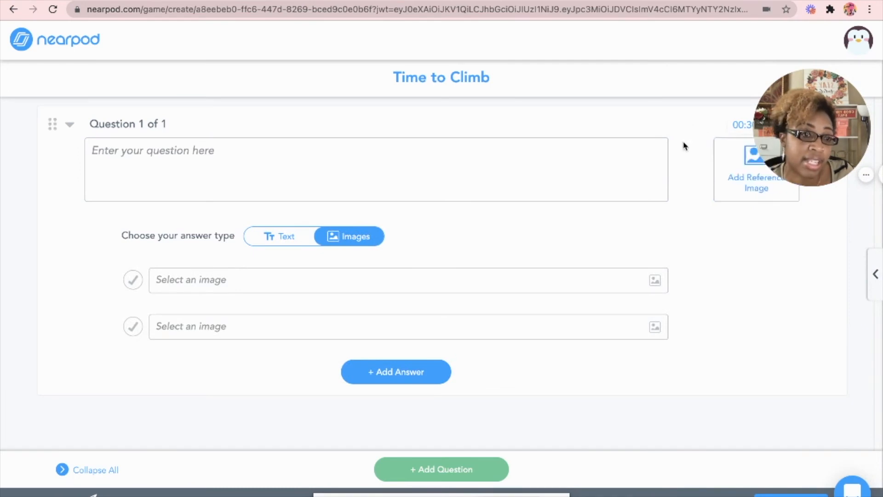
{"action": "left_click", "coordinate": [281, 236]}
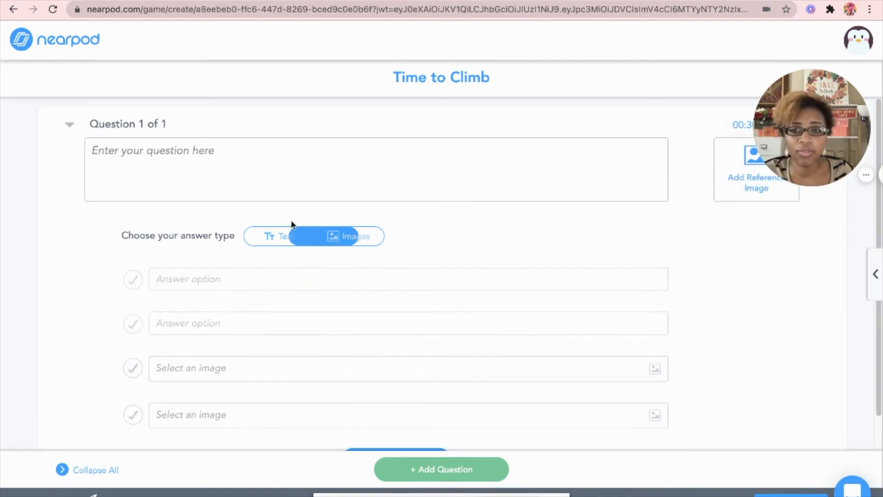
{"action": "type", "text": "5 + 1 ="}
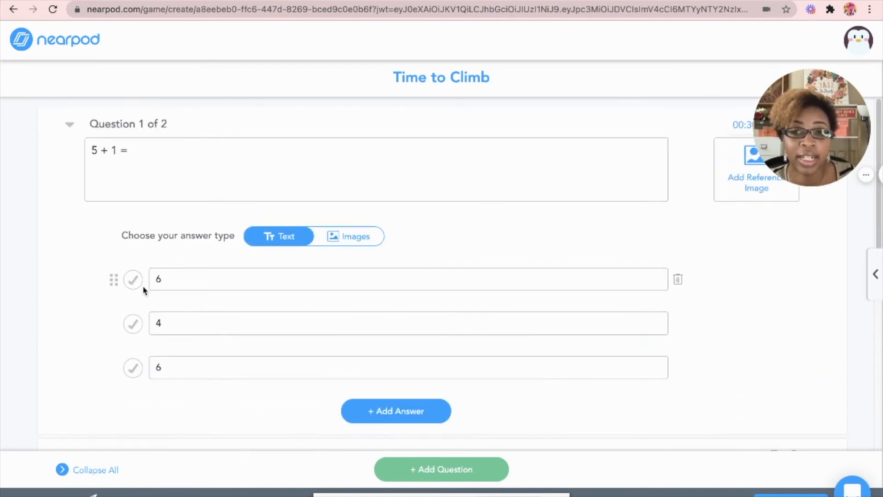
{"action": "left_click", "coordinate": [133, 279]}
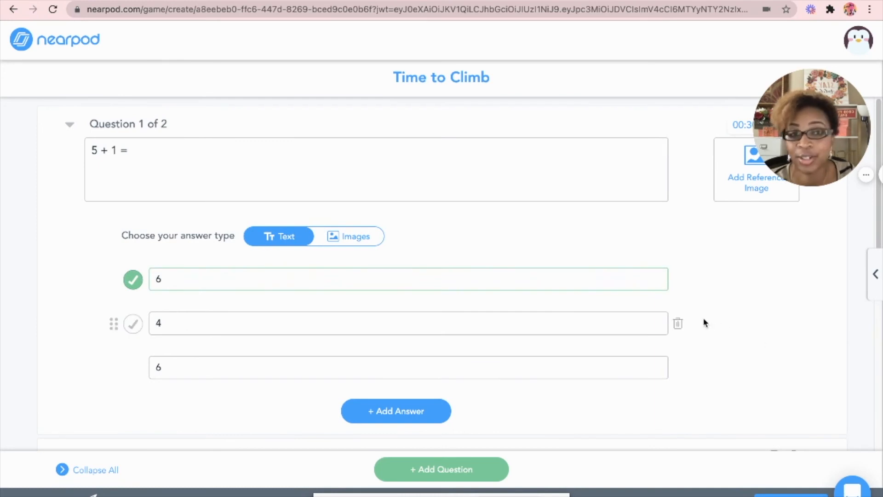